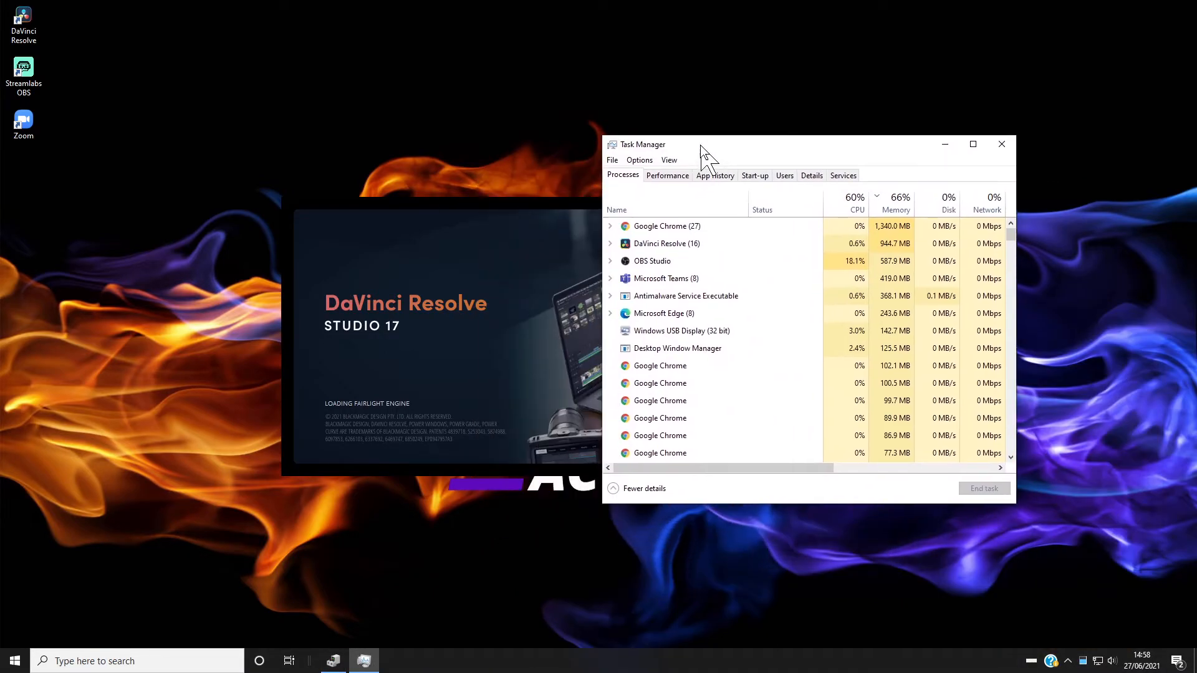
# - End the DaVinci Resolve process in Task Manager and close Task Manager
pyautogui.rightClick(666, 242)
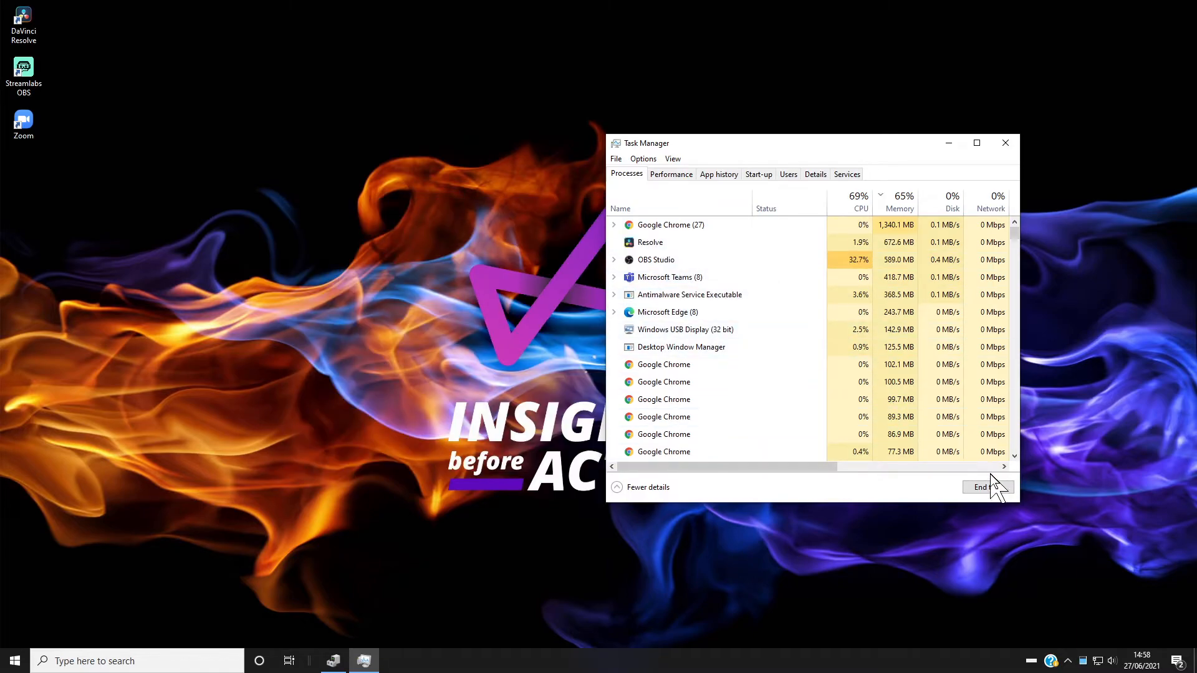
pyautogui.click(987, 487)
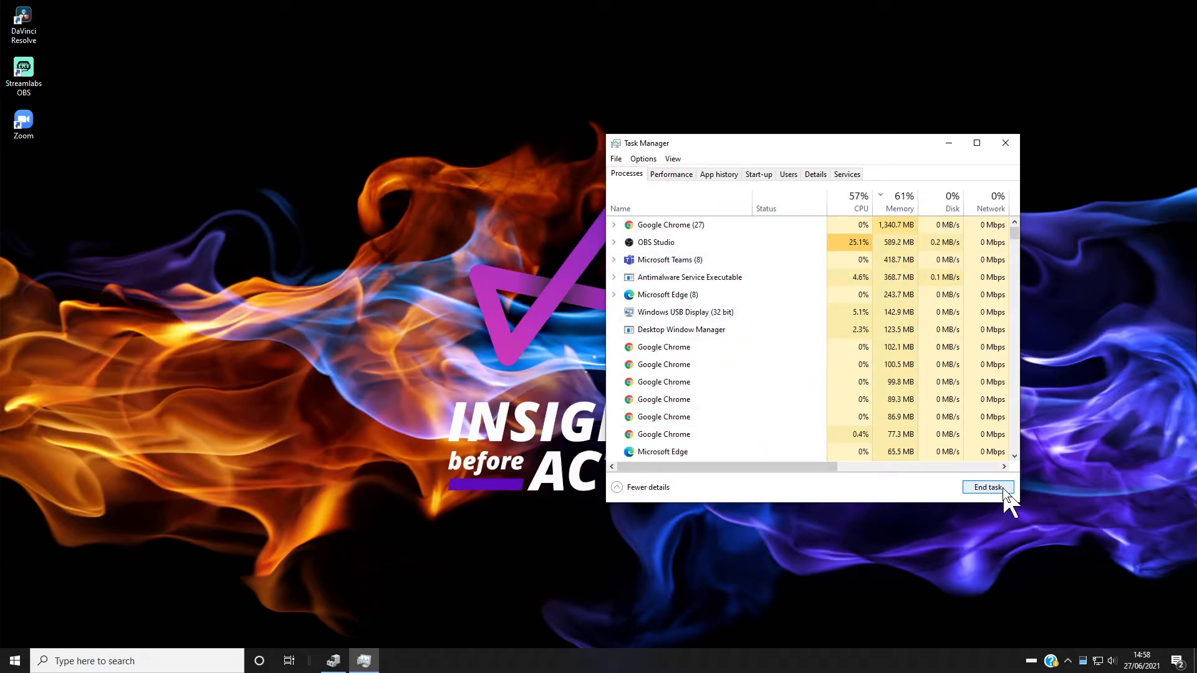
pyautogui.moveTo(1006, 144)
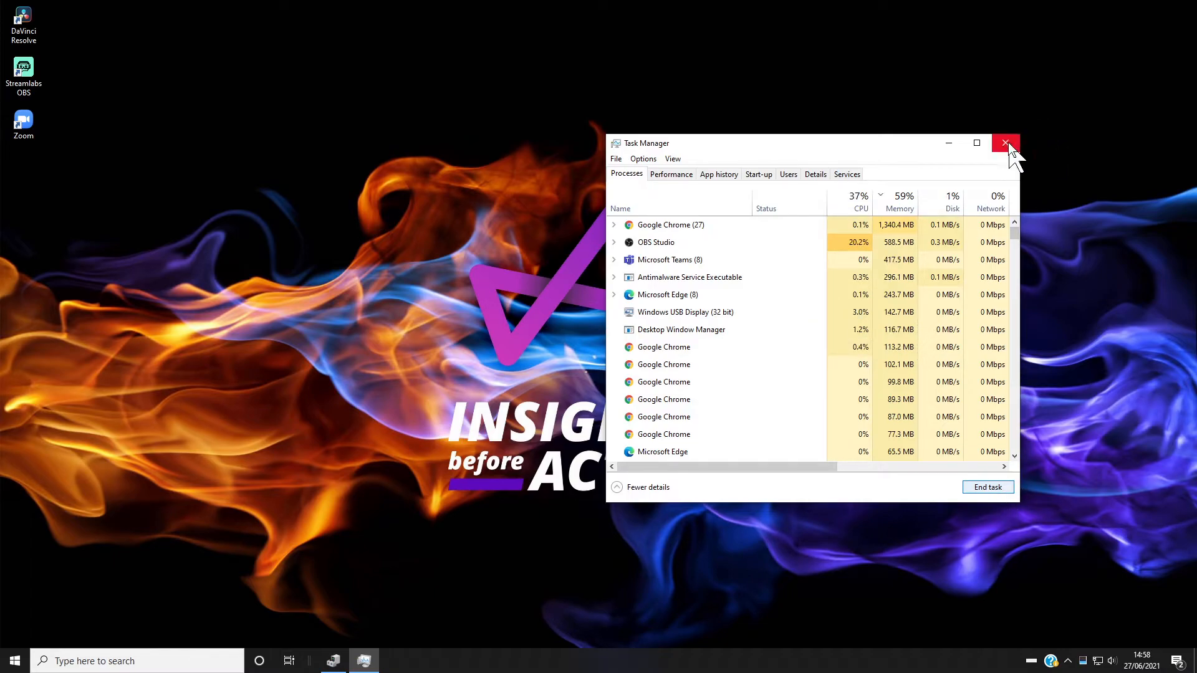
pyautogui.click(1006, 143)
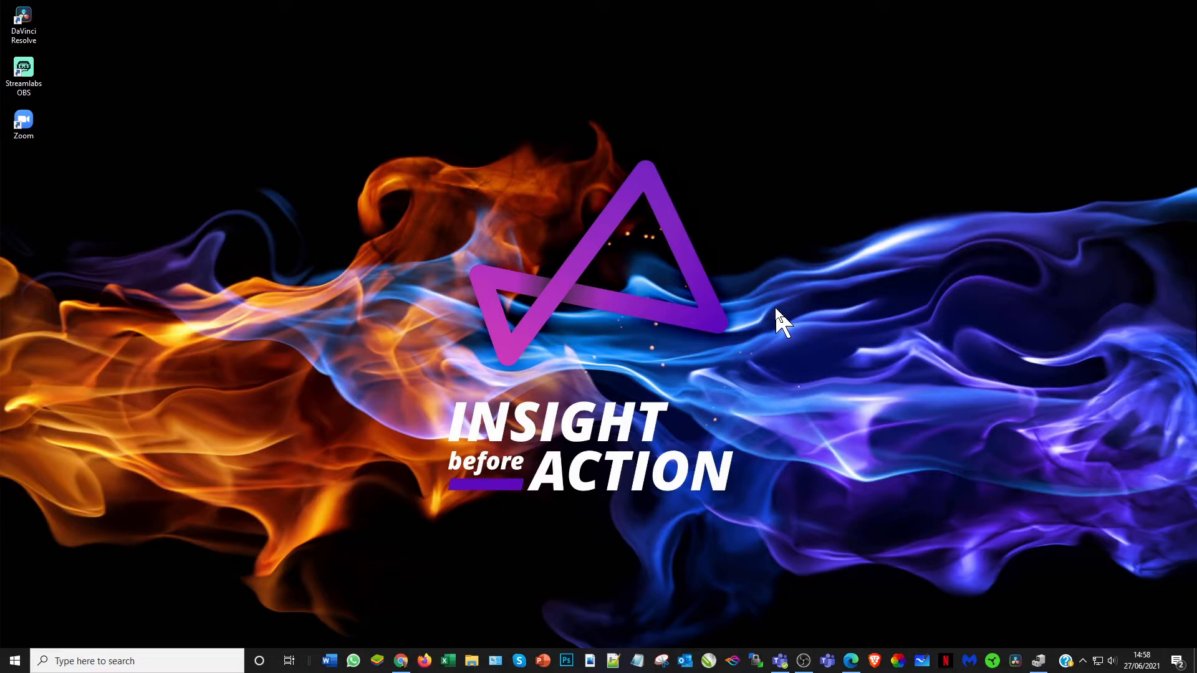
# - Open Display settings from the desktop and select display 3 in the arrangement
pyautogui.rightClick(779, 321)
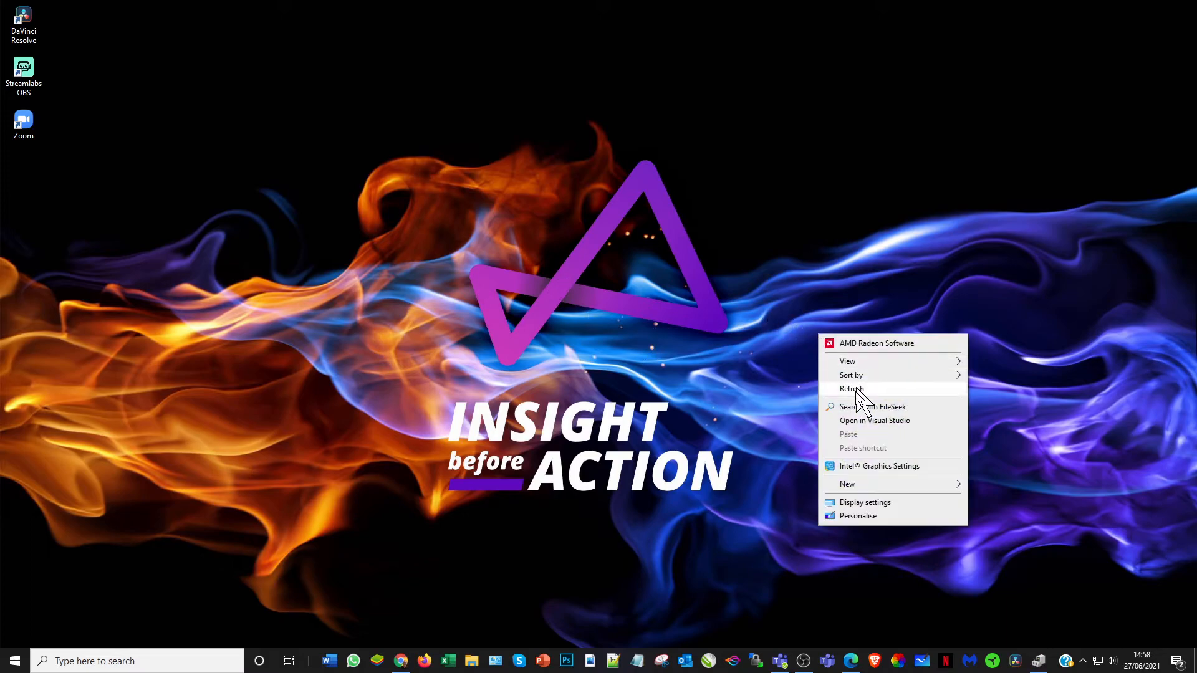
pyautogui.click(865, 501)
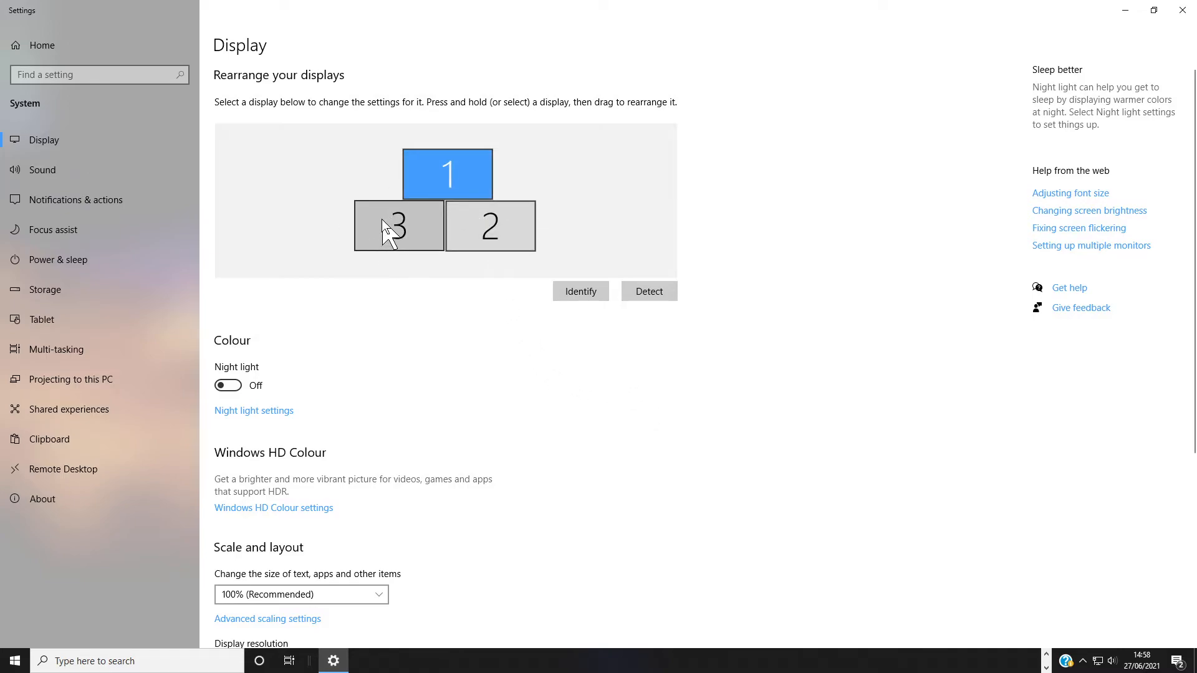
pyautogui.click(448, 174)
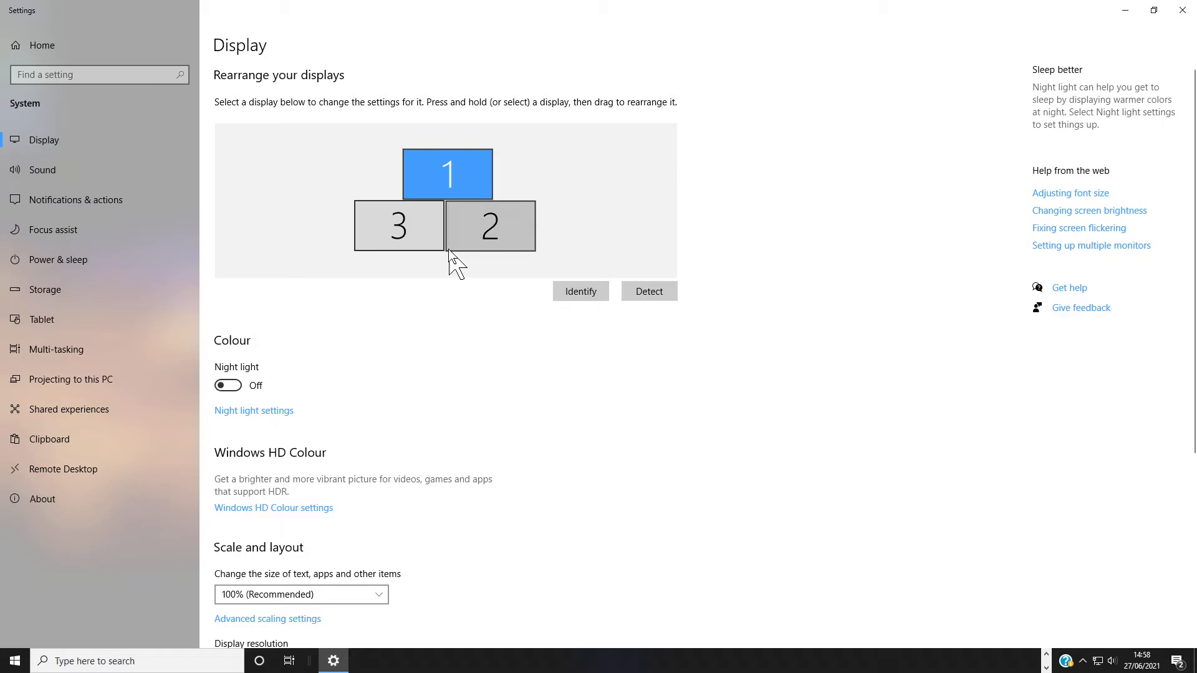
pyautogui.scroll(-3)
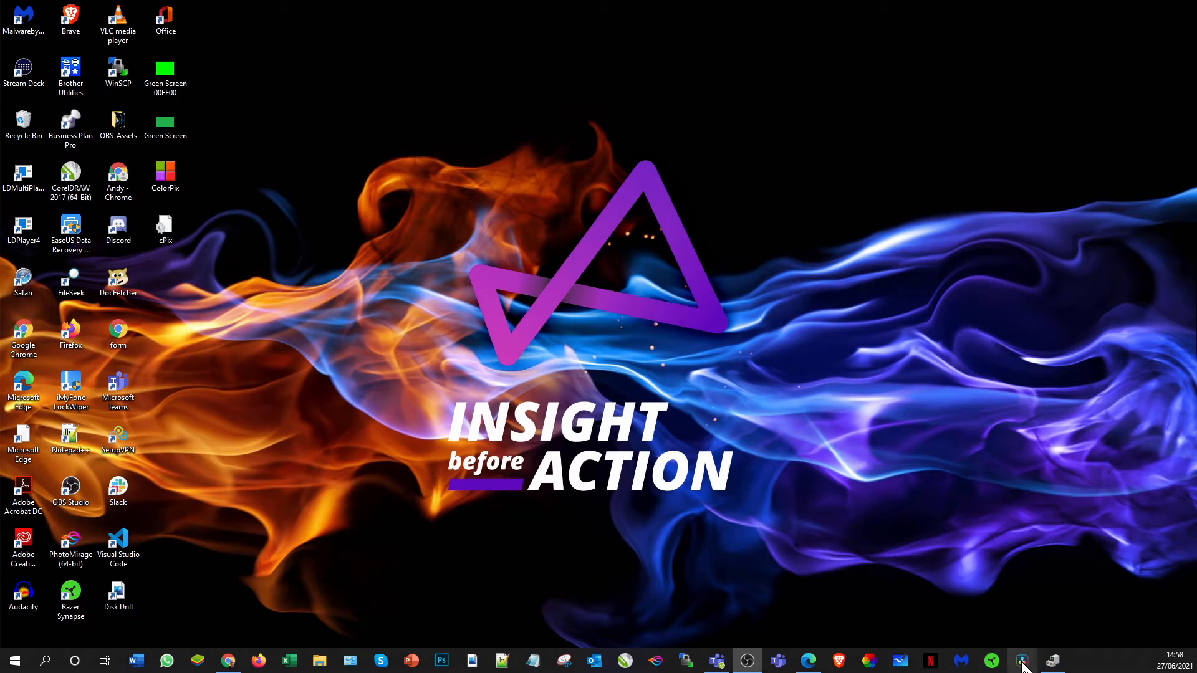
pyautogui.moveTo(1021, 660)
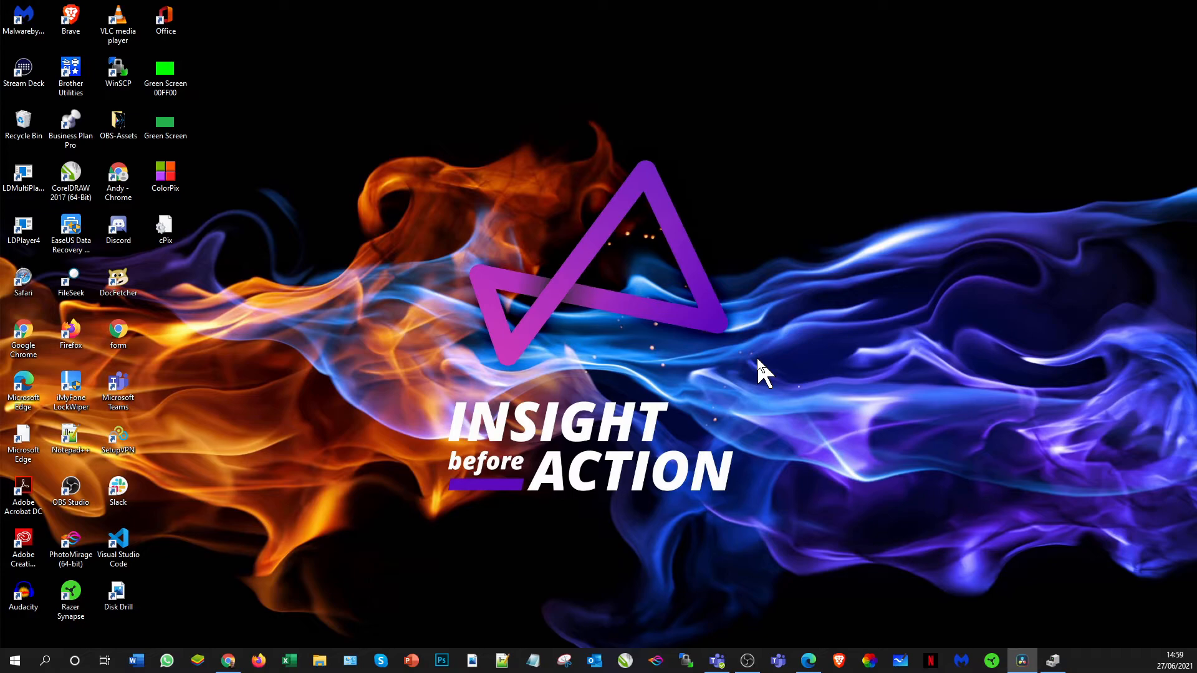
pyautogui.moveTo(703, 364)
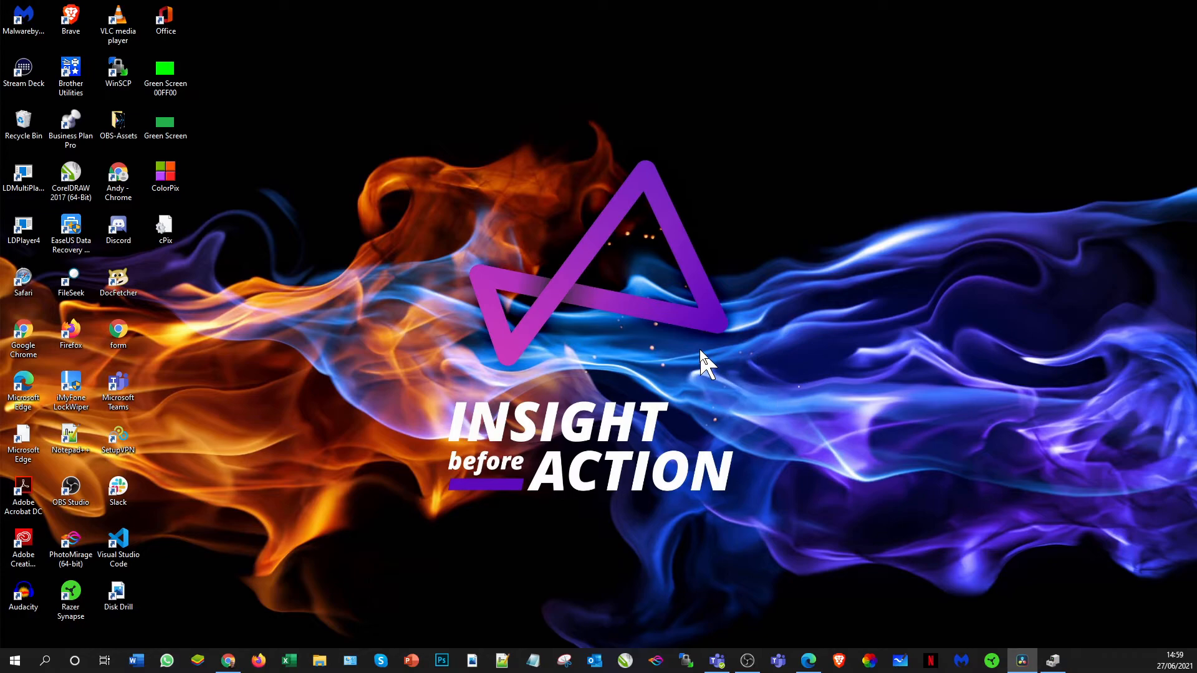
pyautogui.moveTo(812, 122)
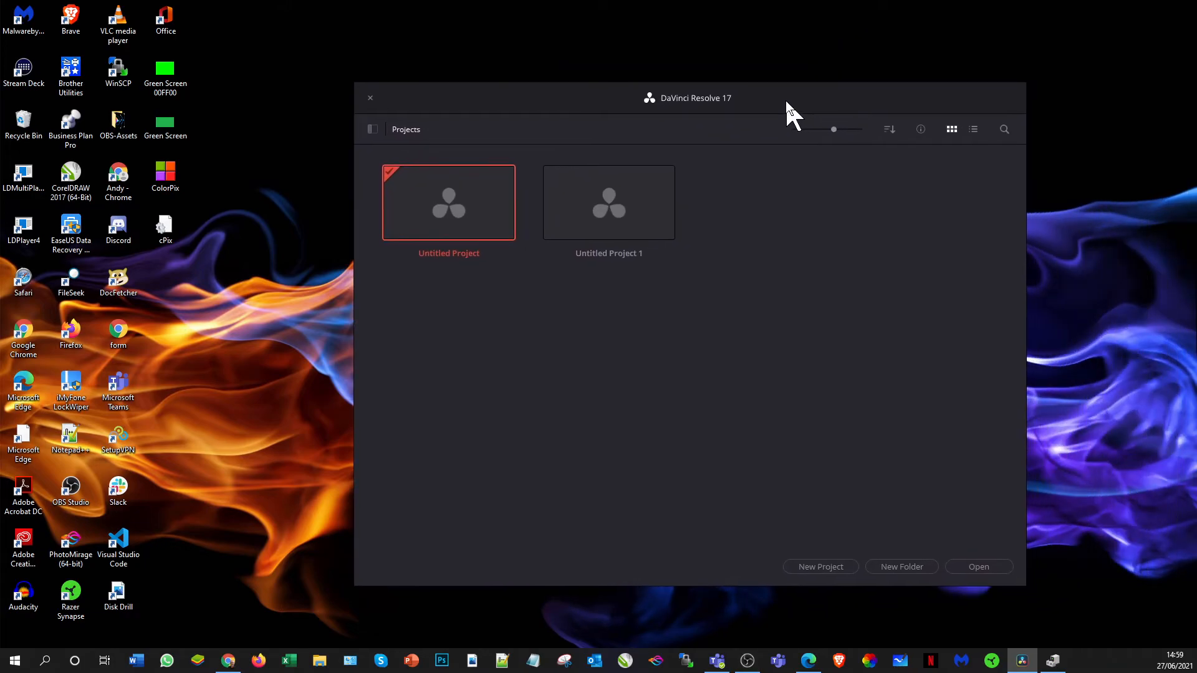
# - Open Untitled Project from the Project Manager
pyautogui.click(371, 97)
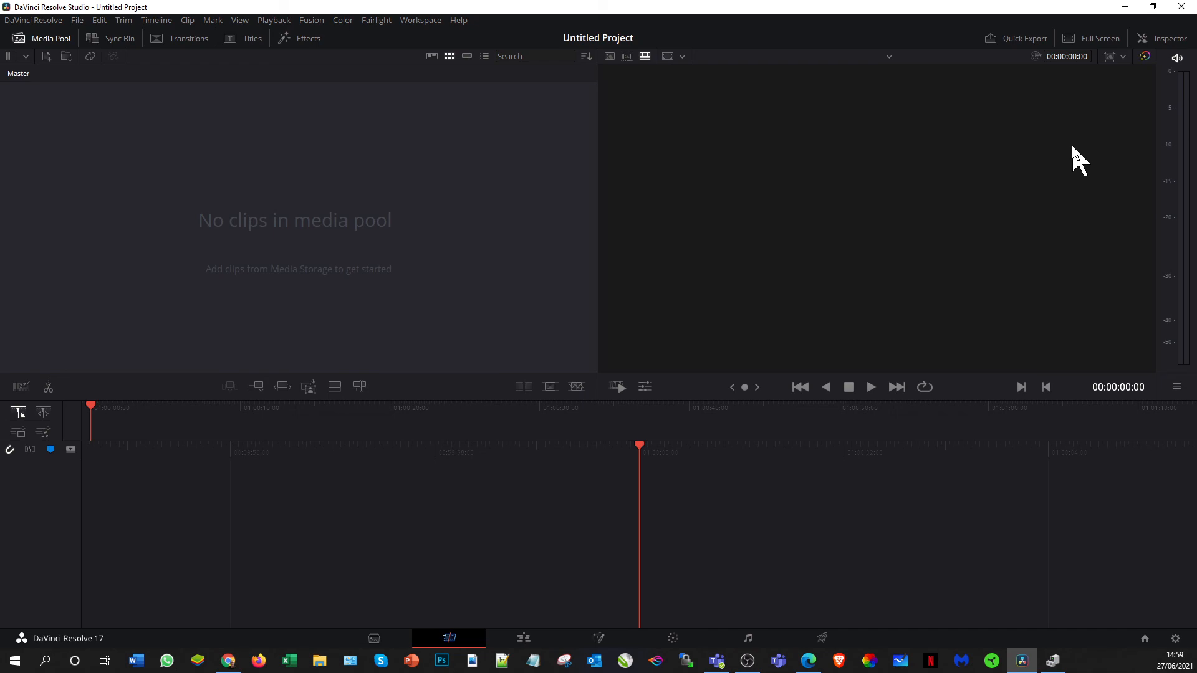
pyautogui.moveTo(1122, 145)
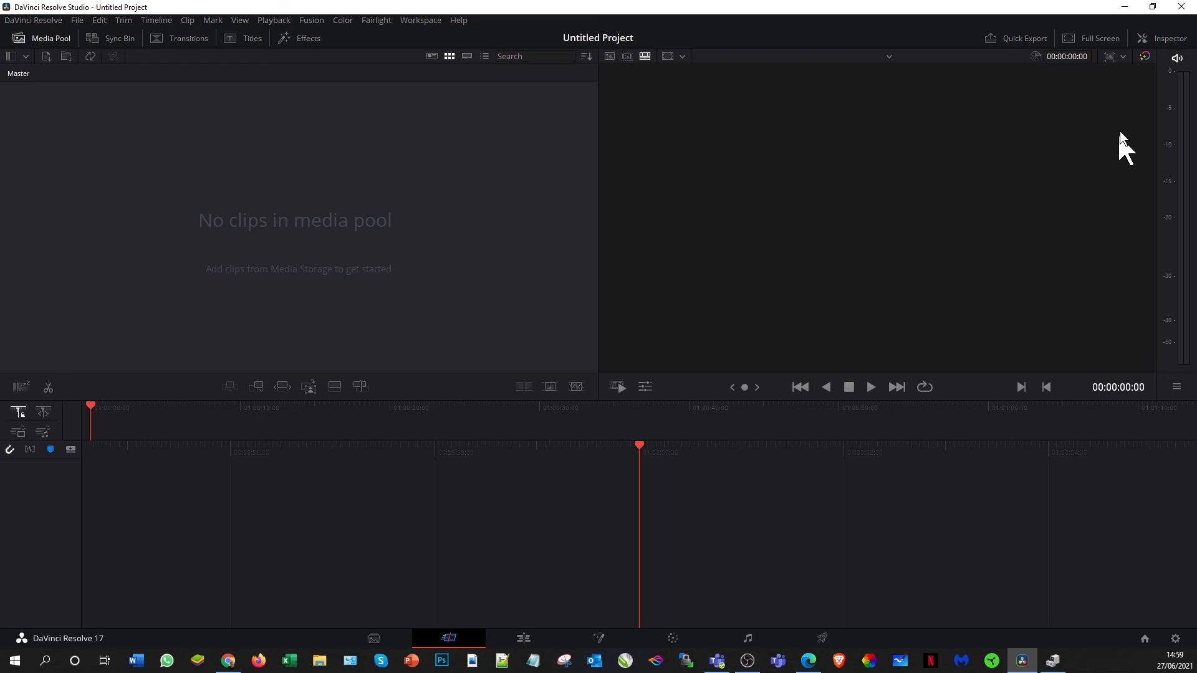